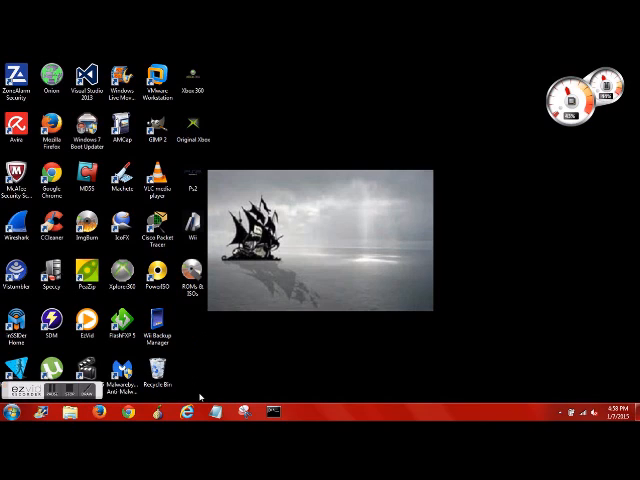
{"action": "mouse_move", "coordinate": [245, 353]}
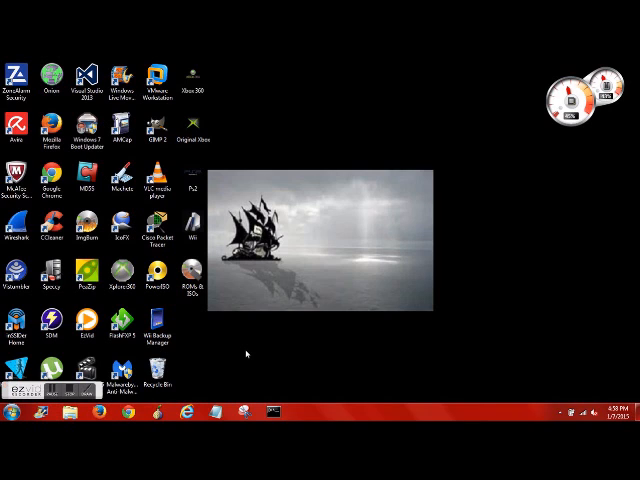
{"action": "mouse_move", "coordinate": [225, 371]}
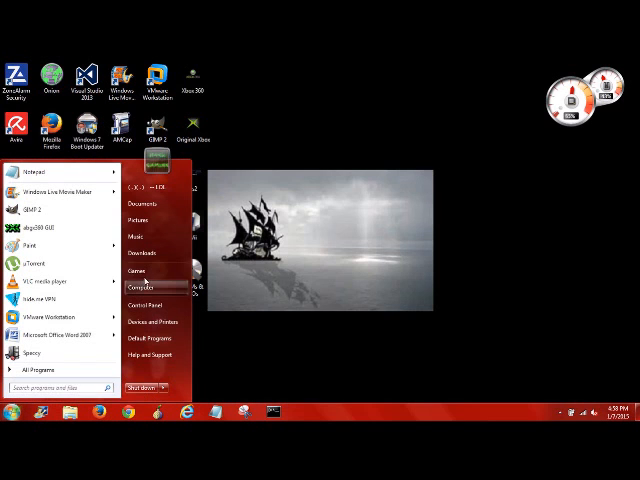
- Review the FAT32 format settings of USB 8GB (E:) without formatting, then close the dialog
{"action": "left_click", "coordinate": [138, 288]}
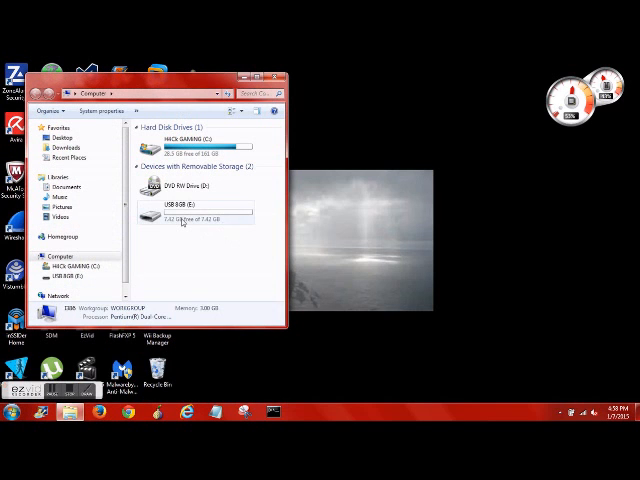
{"action": "right_click", "coordinate": [197, 207]}
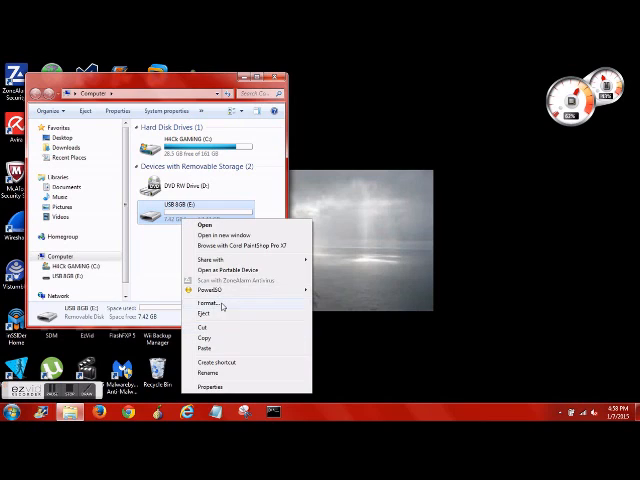
{"action": "left_click", "coordinate": [199, 303]}
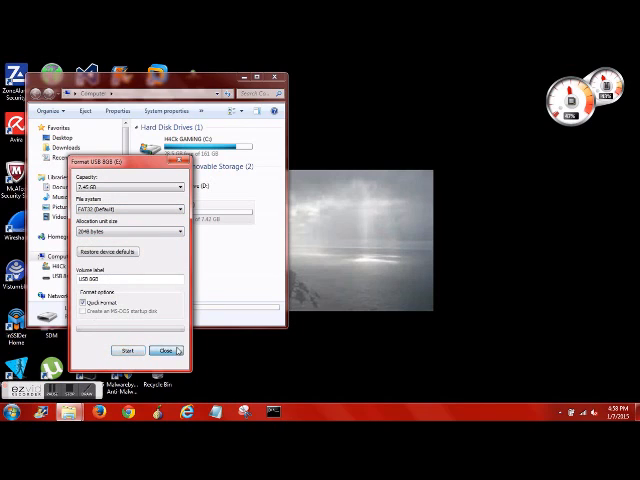
{"action": "left_click", "coordinate": [166, 351]}
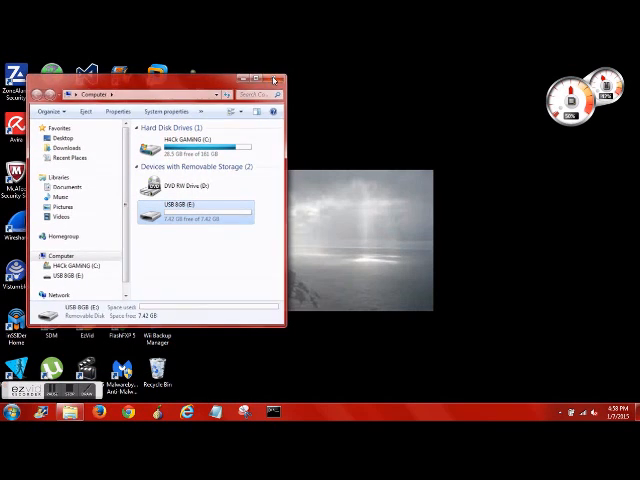
- Try copying the 4.37 GB Mario Party 9 ISO to USB 8GB (E:), cancel as too large, close the folder
{"action": "left_click", "coordinate": [272, 80]}
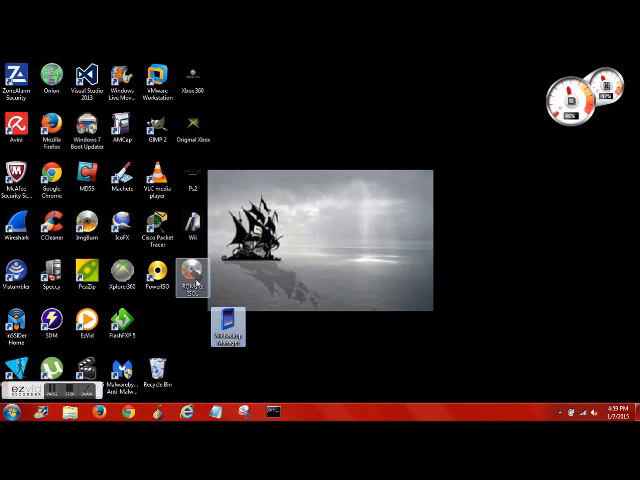
{"action": "double_click", "coordinate": [193, 275]}
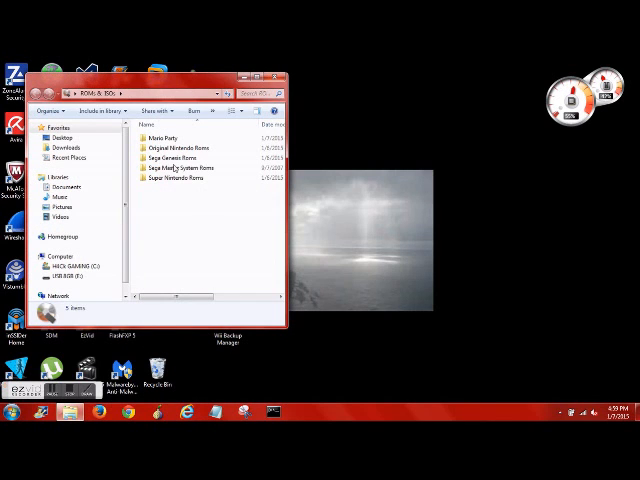
{"action": "double_click", "coordinate": [165, 138]}
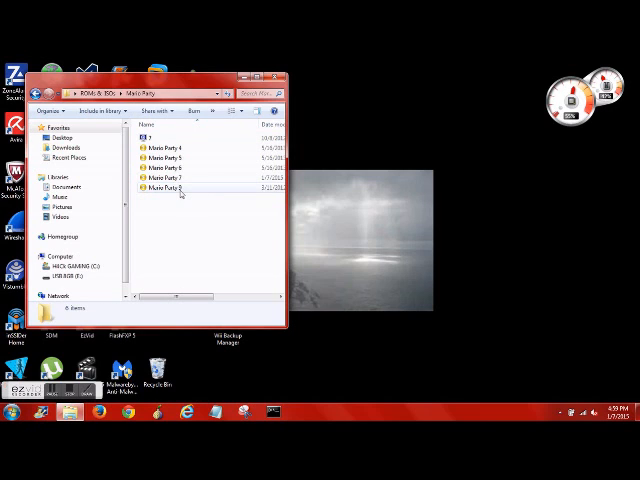
{"action": "left_click", "coordinate": [165, 187]}
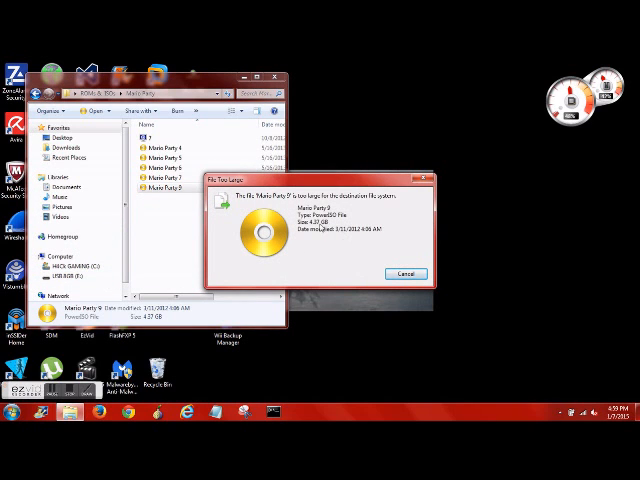
{"action": "left_click", "coordinate": [405, 273]}
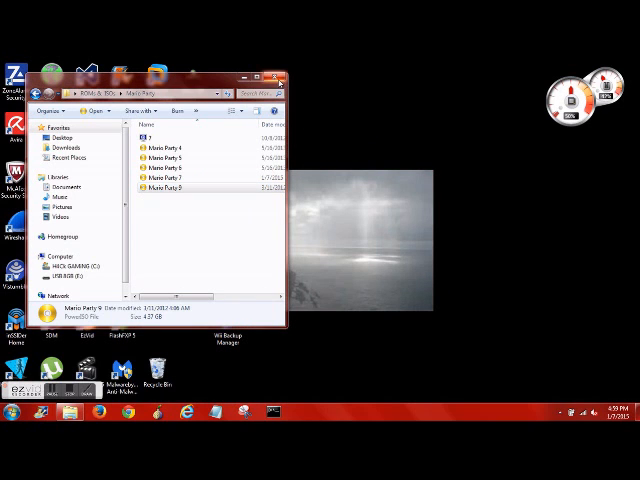
{"action": "left_click", "coordinate": [281, 83]}
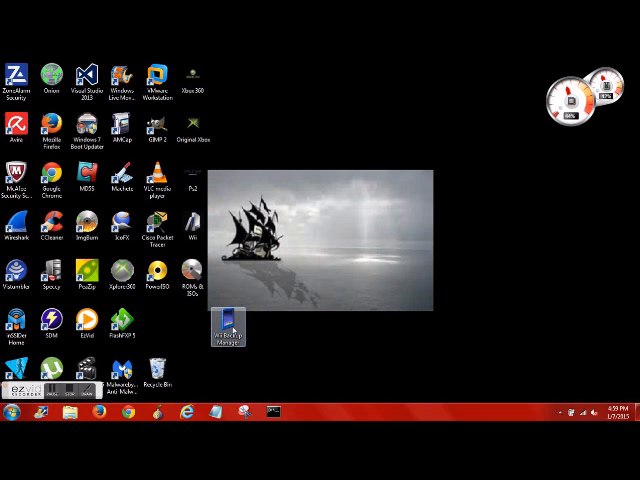
- Launch WiiBackupManager_Win64 from the Wii Backup Manager folder and close that folder
{"action": "double_click", "coordinate": [226, 318]}
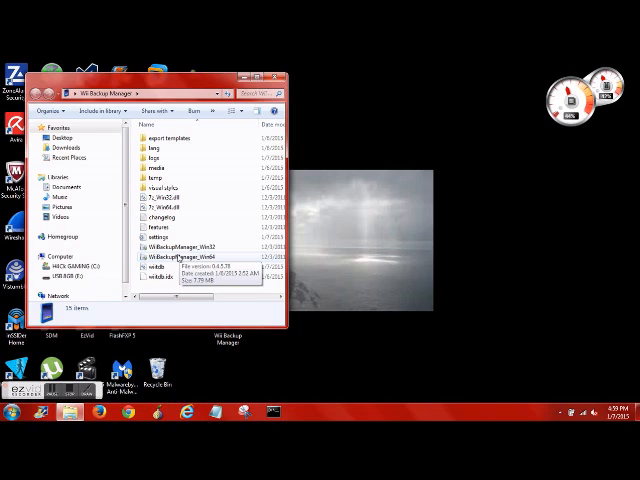
{"action": "left_click", "coordinate": [180, 268]}
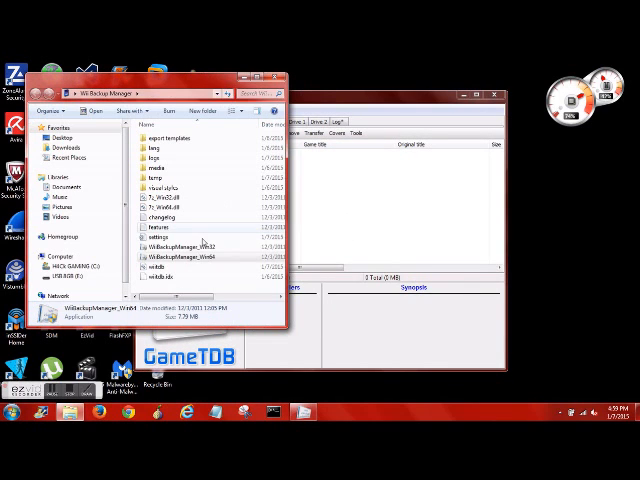
{"action": "left_click", "coordinate": [180, 264]}
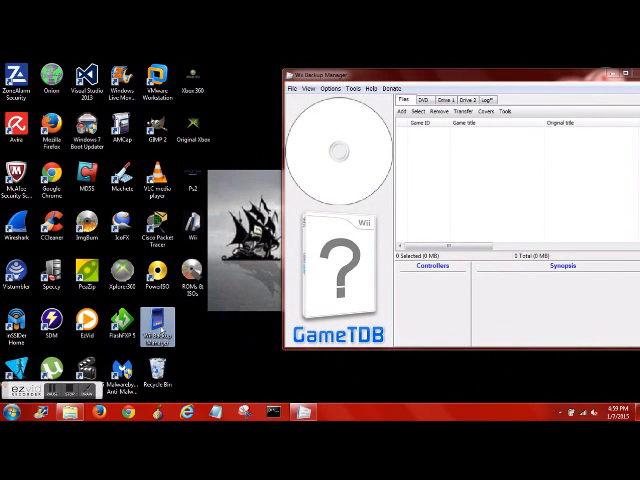
- Set the Wii Backup Manager folder's icon to a picture from Pictures > Windows Icons
{"action": "right_click", "coordinate": [155, 340]}
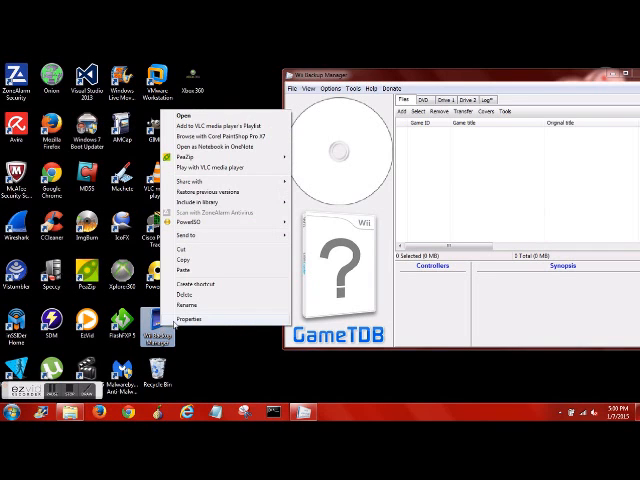
{"action": "left_click", "coordinate": [189, 318]}
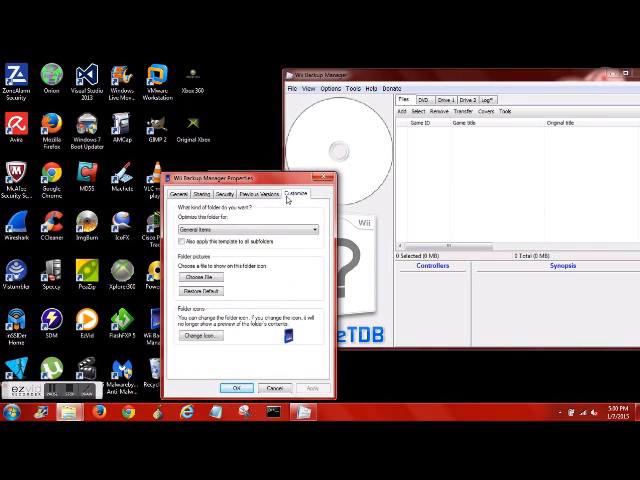
{"action": "left_click", "coordinate": [198, 335]}
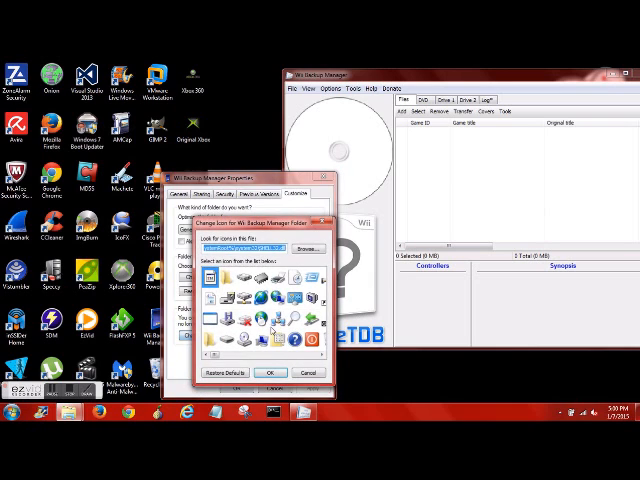
{"action": "scroll", "scroll_direction": "down", "scroll_amount": 3}
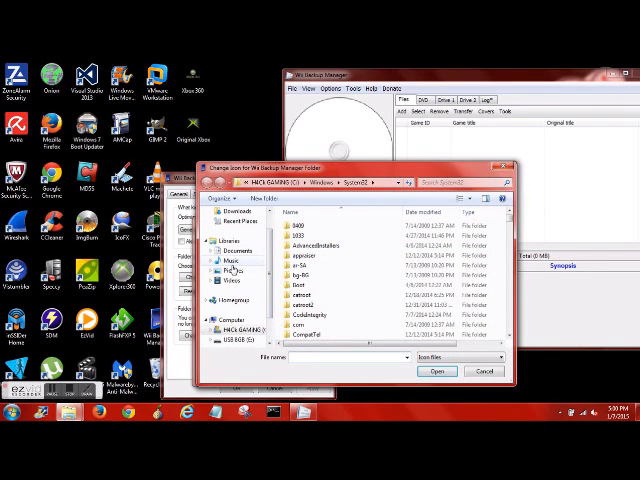
{"action": "left_click", "coordinate": [230, 271]}
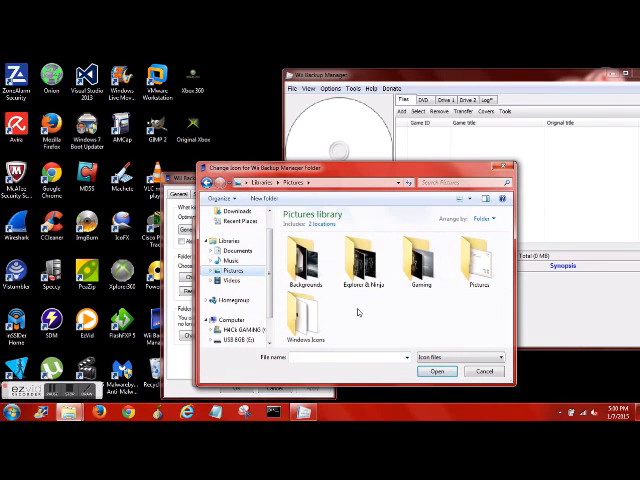
{"action": "double_click", "coordinate": [305, 320]}
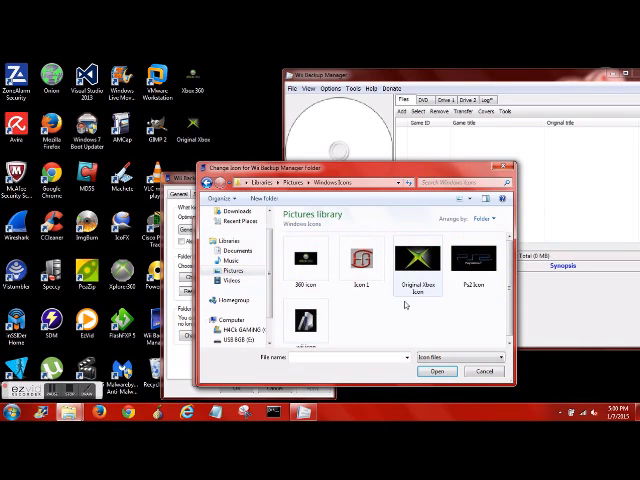
{"action": "mouse_move", "coordinate": [372, 327]}
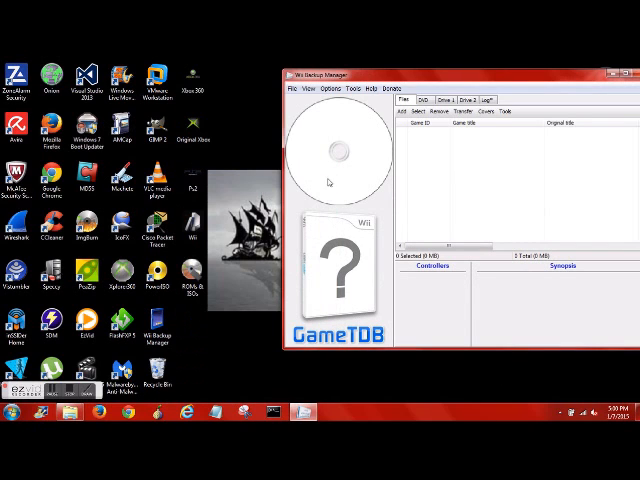
{"action": "mouse_move", "coordinate": [485, 82]}
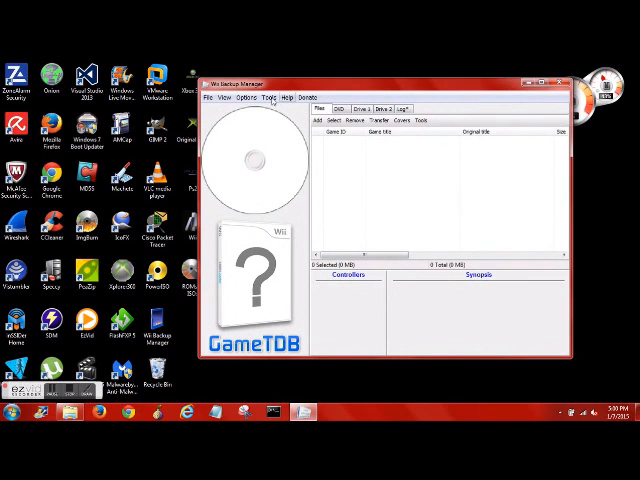
- Enable the Downloads and Database tabs under View > Tabs
{"action": "left_click", "coordinate": [248, 98]}
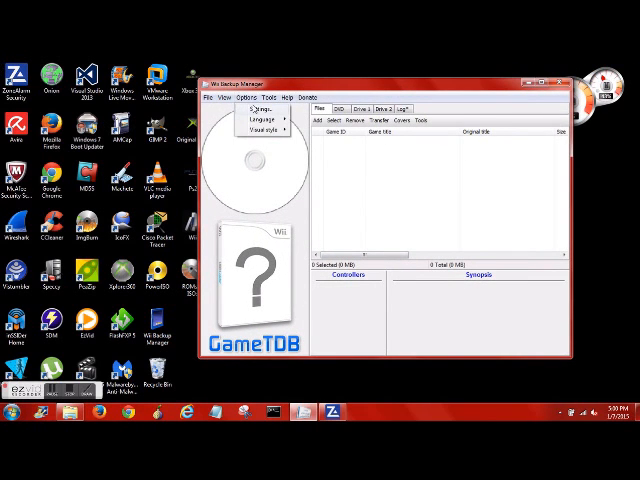
{"action": "left_click", "coordinate": [236, 97]}
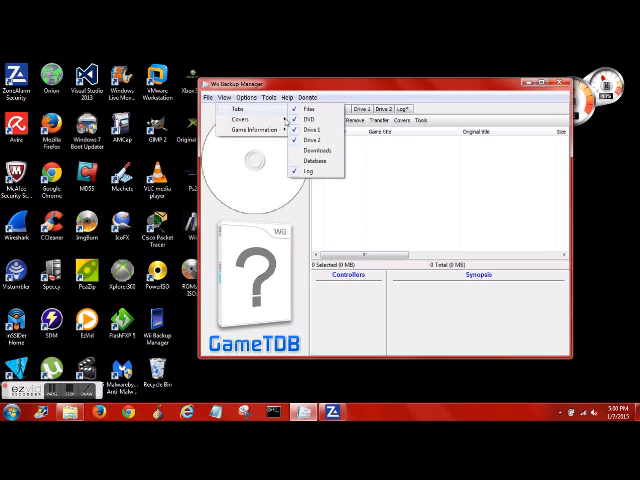
{"action": "left_click", "coordinate": [315, 147]}
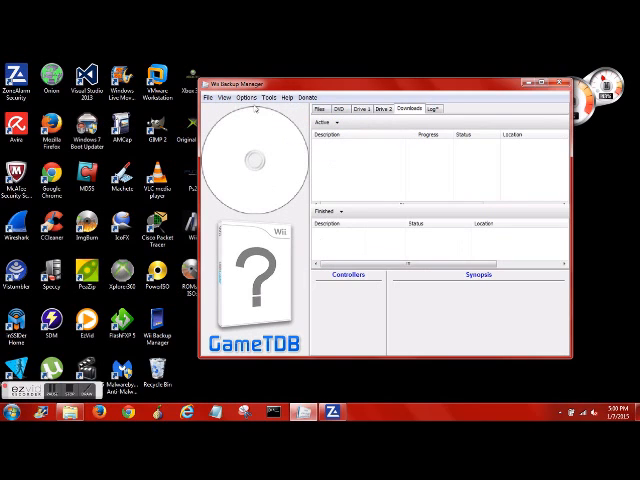
{"action": "left_click", "coordinate": [218, 99]}
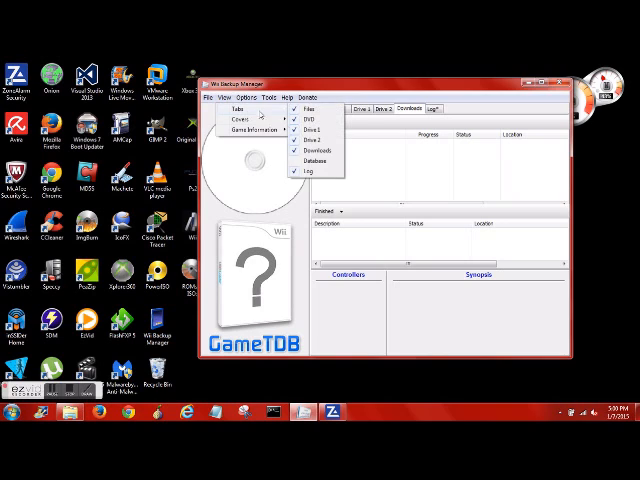
{"action": "left_click", "coordinate": [435, 109]}
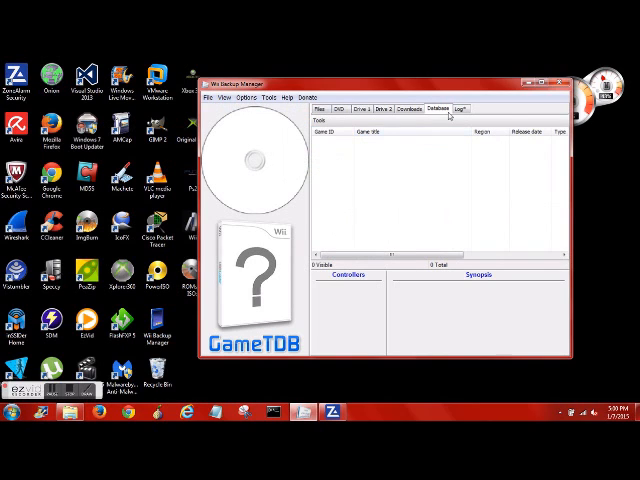
- Browse the Downloads, Drive 1 and Drive 2 pages, ending on Drive 1
{"action": "left_click", "coordinate": [408, 109]}
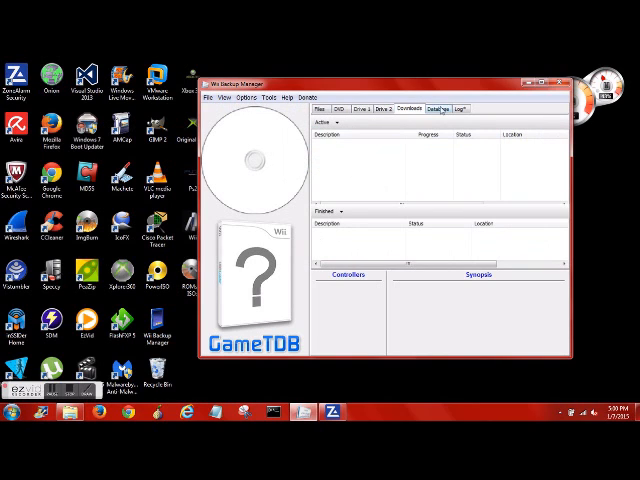
{"action": "left_click", "coordinate": [388, 109]}
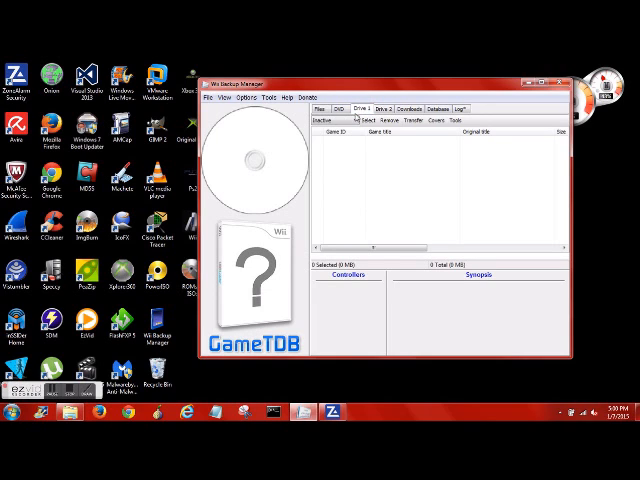
{"action": "left_click", "coordinate": [330, 120]}
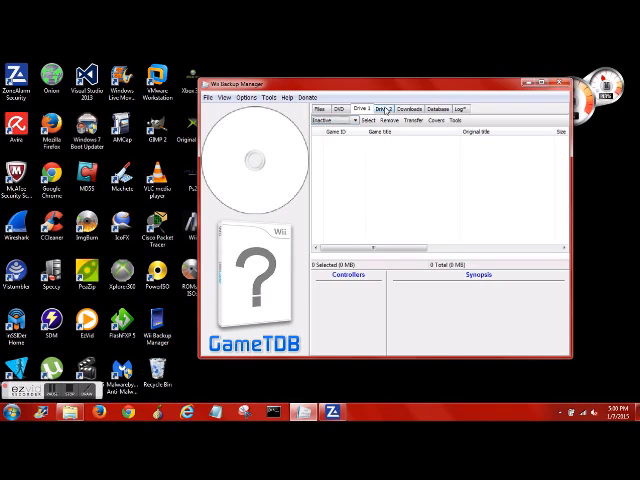
{"action": "left_click", "coordinate": [380, 108]}
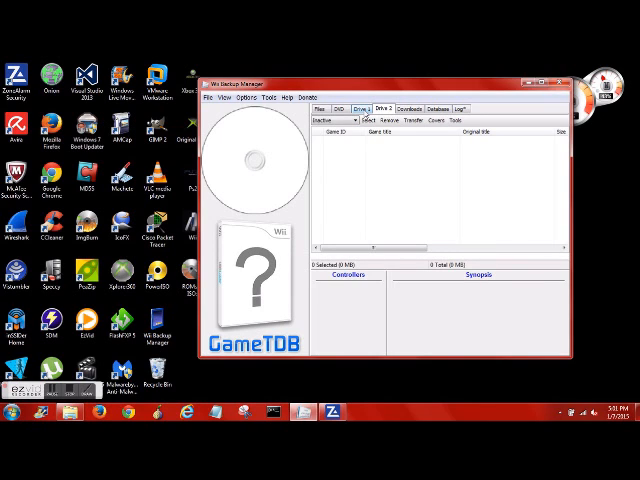
{"action": "left_click", "coordinate": [385, 108]}
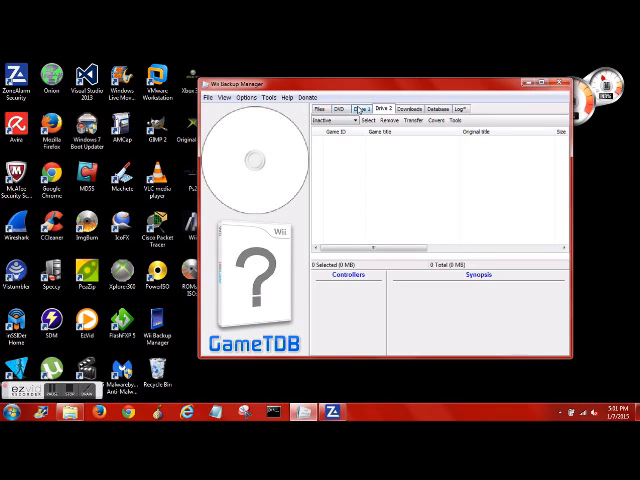
{"action": "left_click", "coordinate": [363, 108]}
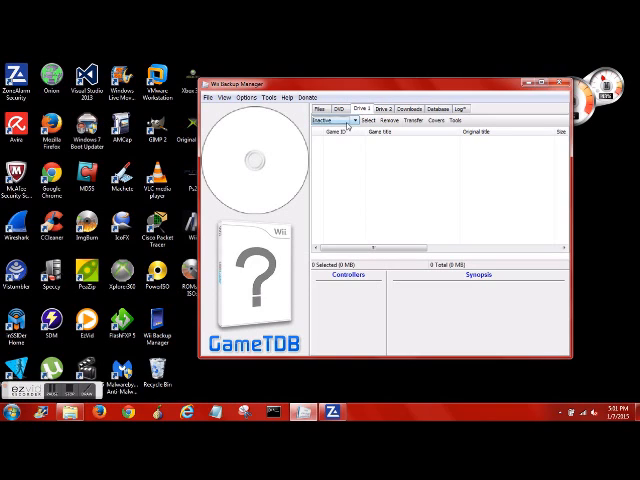
- Assign Drive (E:) to Drive 1 and accept creating its WBFS folder
{"action": "left_click", "coordinate": [348, 117]}
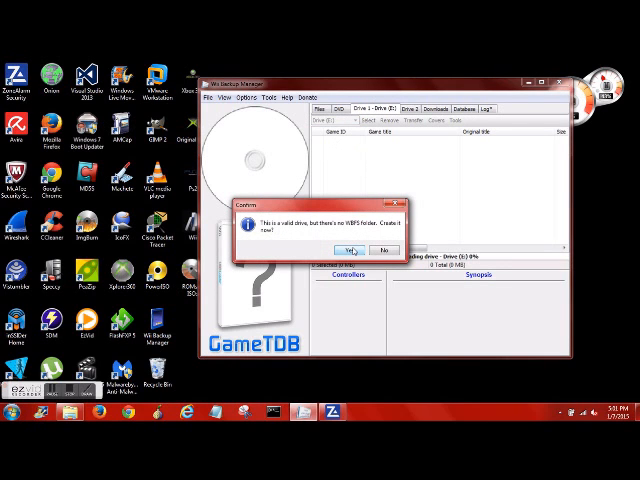
{"action": "left_click", "coordinate": [350, 249]}
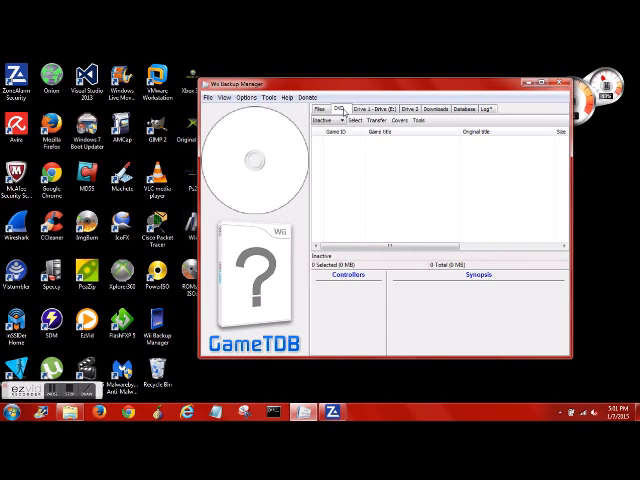
- Assign Drive (D:) on the DVD tab, then go back to the empty Files list
{"action": "left_click", "coordinate": [332, 120]}
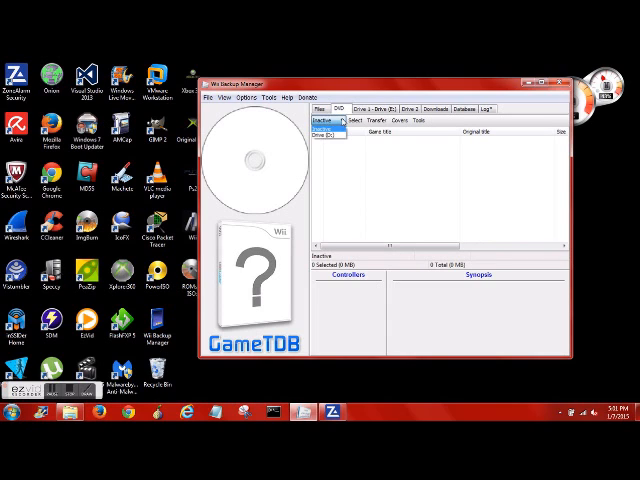
{"action": "left_click", "coordinate": [332, 120]}
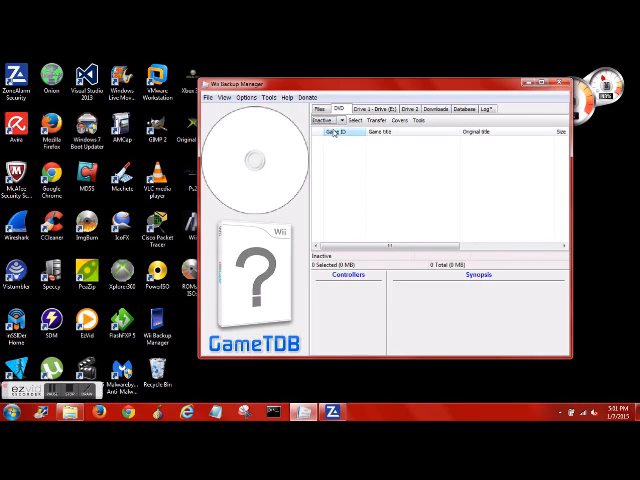
{"action": "left_click", "coordinate": [334, 121]}
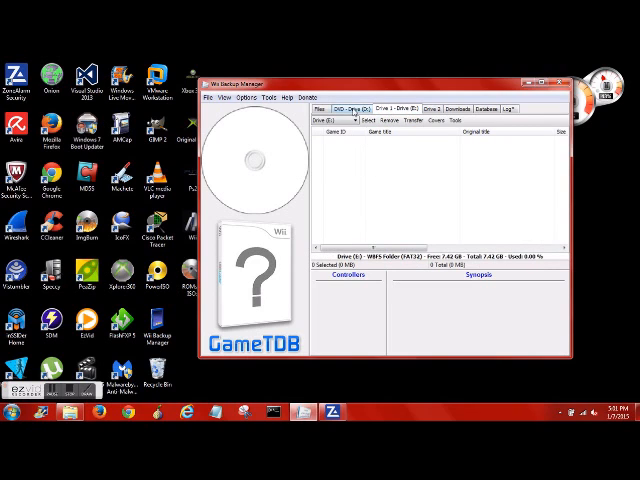
{"action": "left_click", "coordinate": [346, 109]}
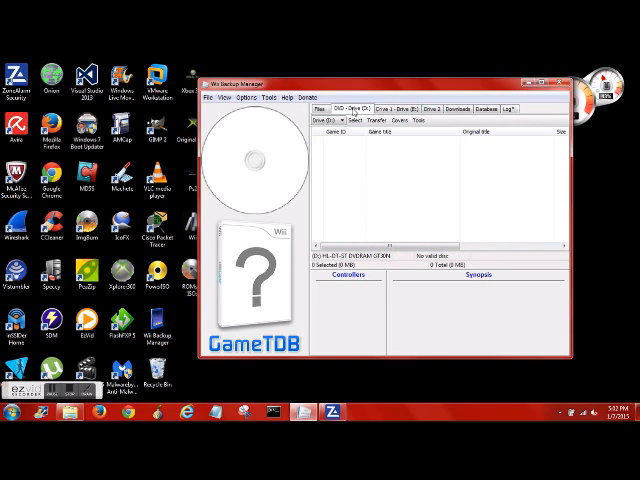
{"action": "left_click", "coordinate": [322, 110]}
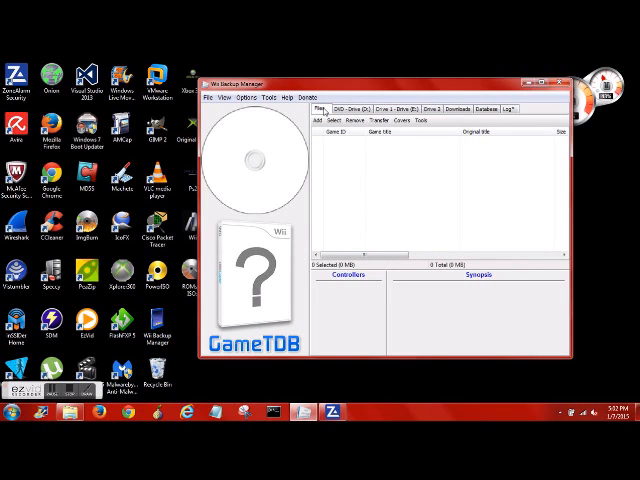
- Add the Mario Party 9 ISO through Add > Files... from the Mario Party folder
{"action": "left_click", "coordinate": [321, 120]}
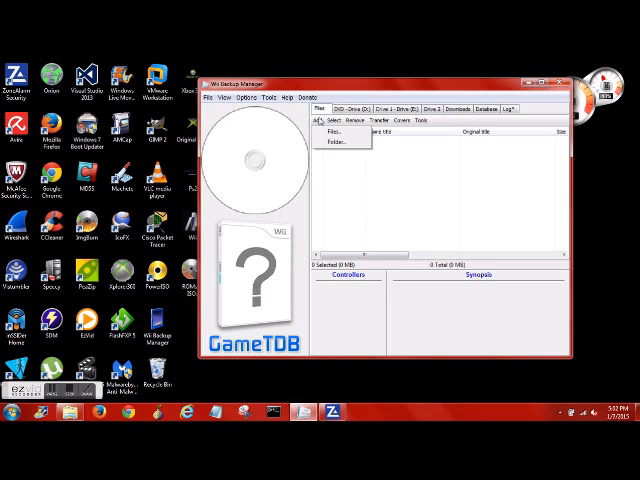
{"action": "left_click", "coordinate": [331, 131]}
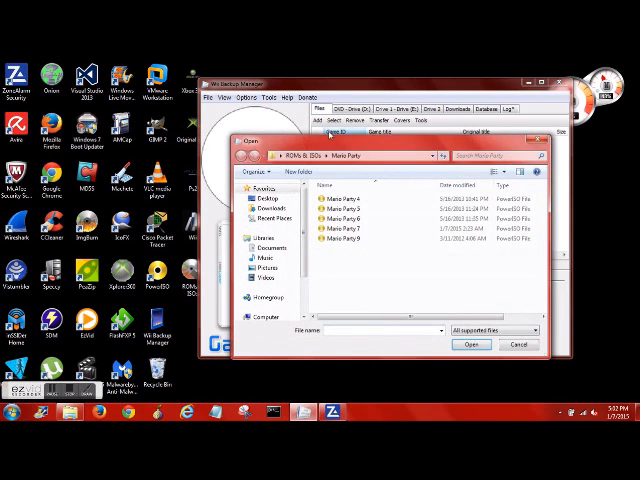
{"action": "left_click", "coordinate": [345, 239]}
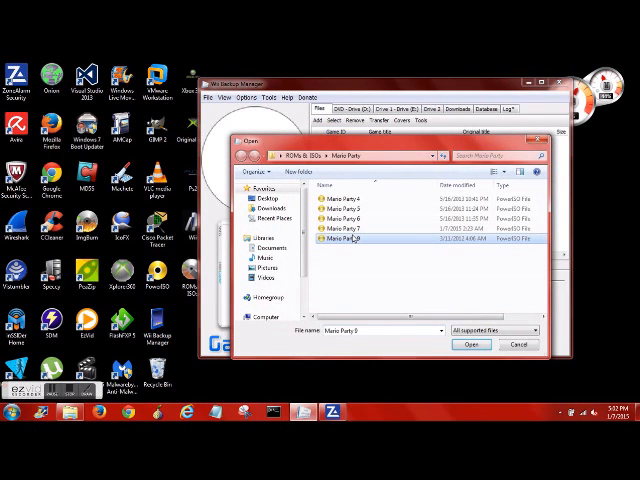
{"action": "left_click", "coordinate": [471, 344]}
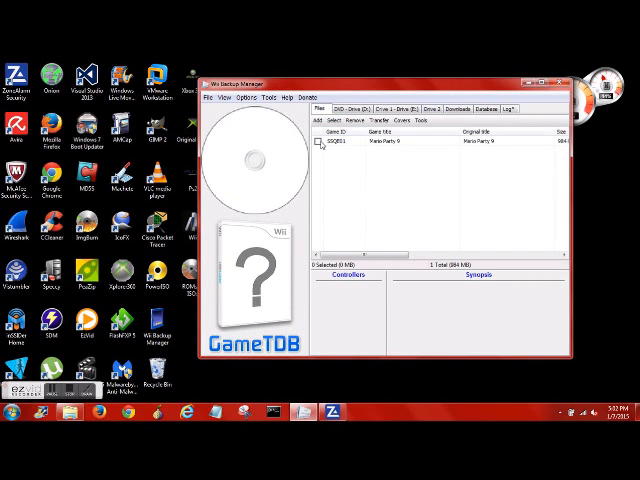
- Tick Mario Party 9 and transfer it to Drive 1 (E:)
{"action": "left_click", "coordinate": [335, 143]}
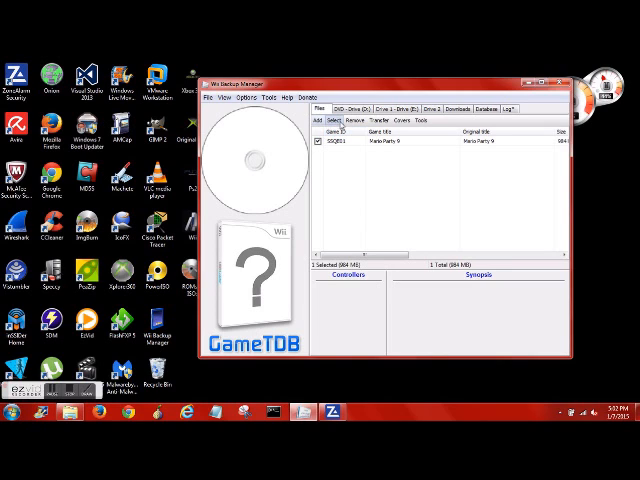
{"action": "left_click", "coordinate": [375, 120]}
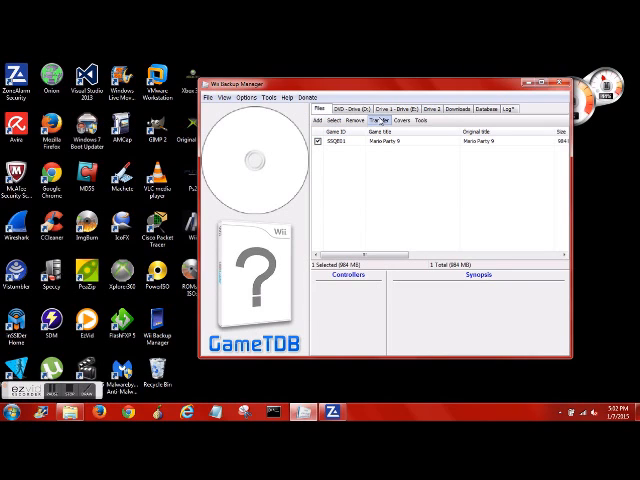
{"action": "left_click", "coordinate": [379, 120]}
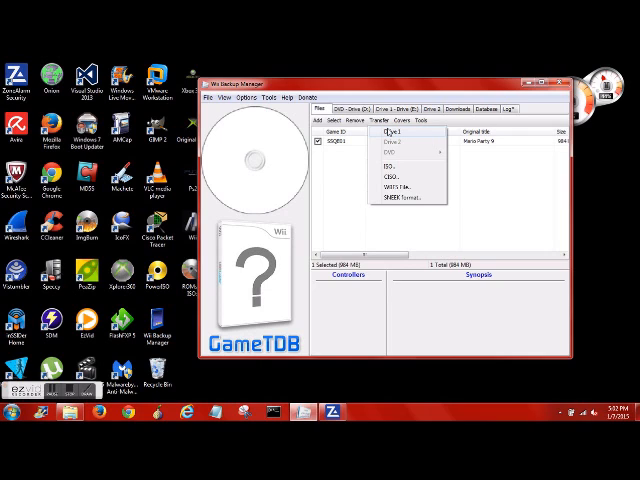
{"action": "left_click", "coordinate": [393, 131]}
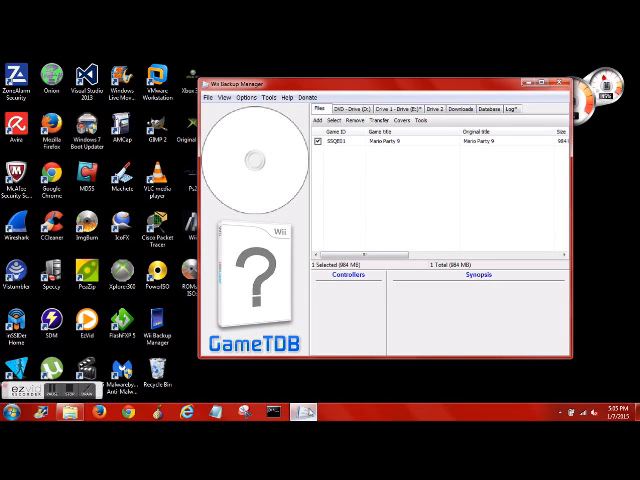
{"action": "mouse_move", "coordinate": [365, 173]}
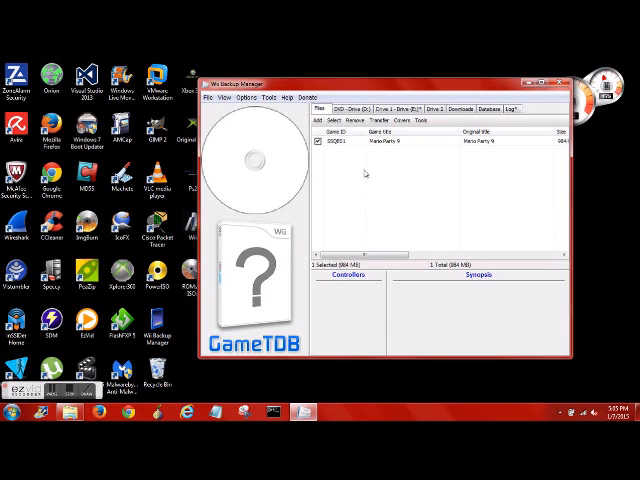
- Open E:\wbfs in Explorer and inspect the Mario Party 9 [SSQE01] folder
{"action": "left_click", "coordinate": [384, 109]}
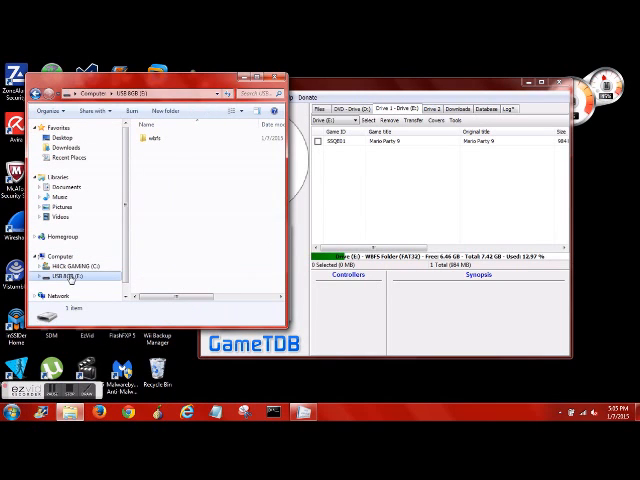
{"action": "double_click", "coordinate": [178, 142]}
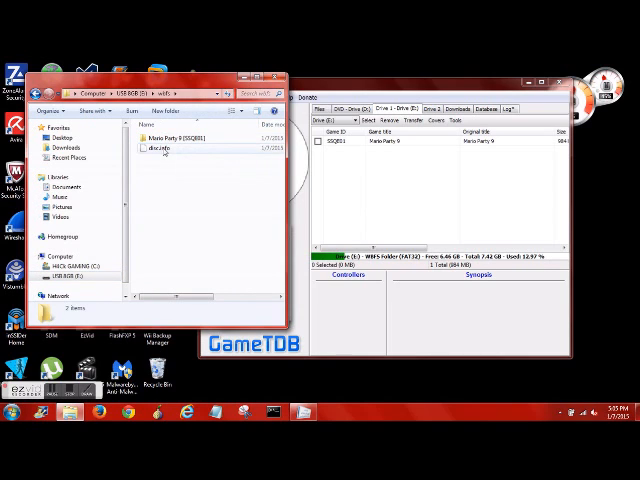
{"action": "left_click", "coordinate": [170, 150]}
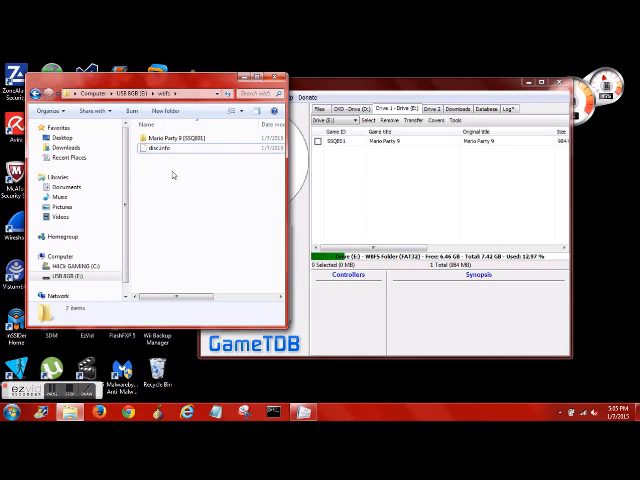
{"action": "left_click", "coordinate": [190, 132]}
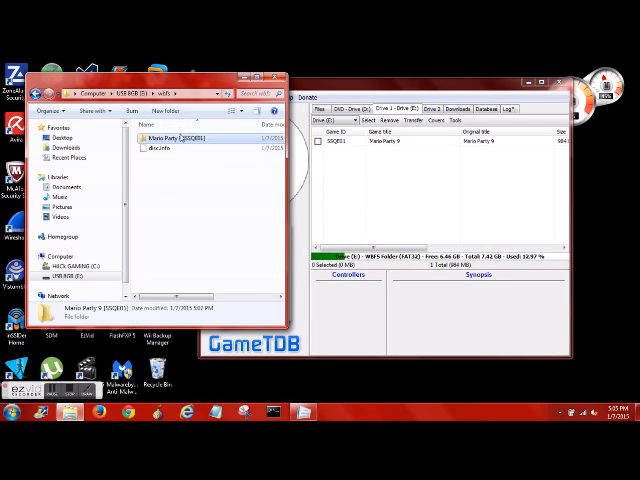
{"action": "double_click", "coordinate": [183, 137]}
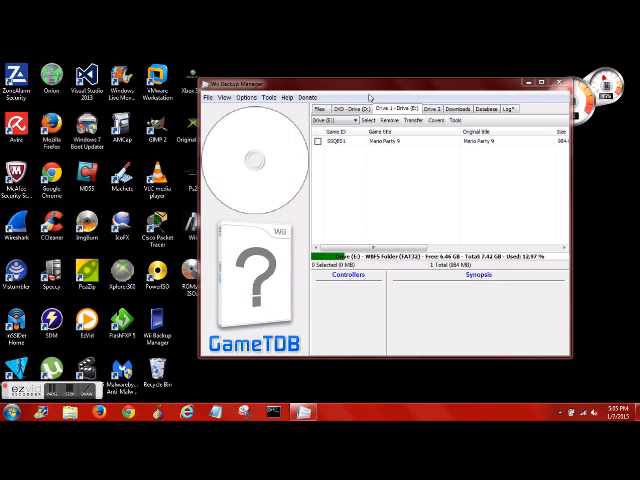
{"action": "mouse_move", "coordinate": [412, 197]}
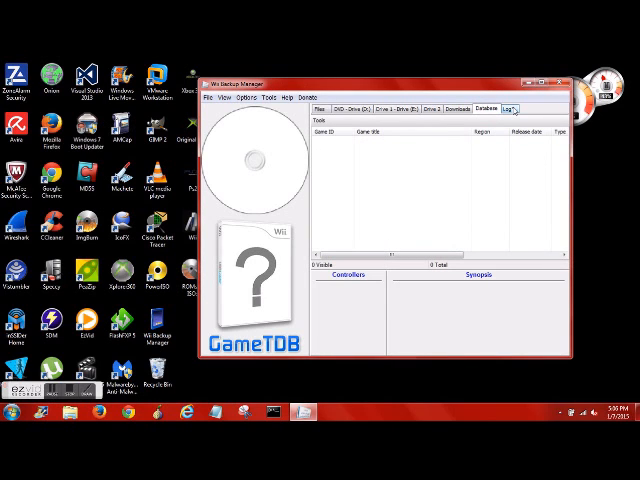
- Open the Log tab and scroll down, then back up to the first 'Log started' entries
{"action": "left_click", "coordinate": [514, 110]}
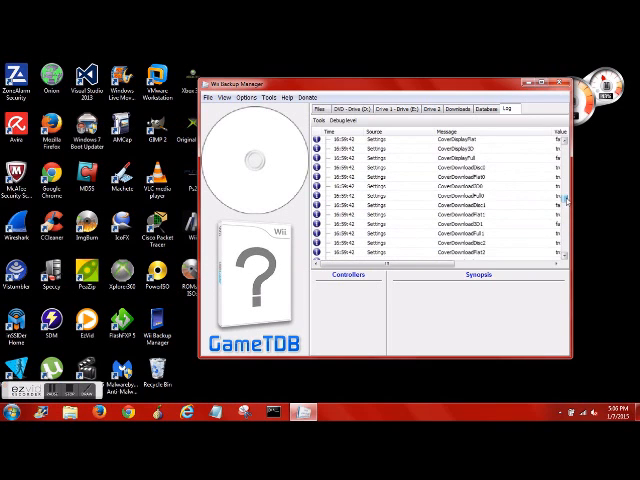
{"action": "scroll", "scroll_direction": "down", "scroll_amount": 3}
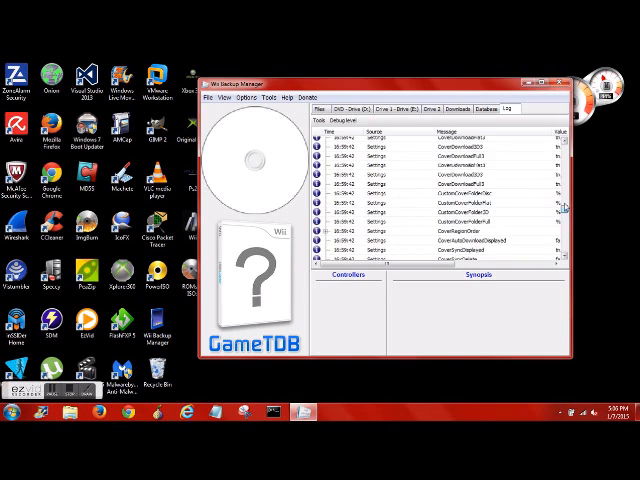
{"action": "scroll", "scroll_direction": "up", "scroll_amount": 3}
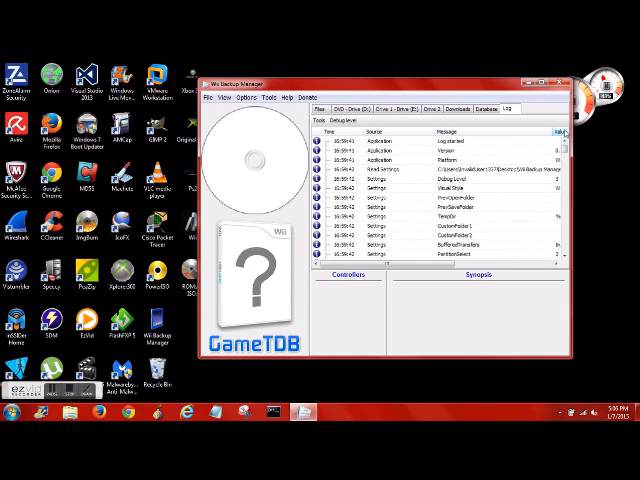
{"action": "mouse_move", "coordinate": [463, 92]}
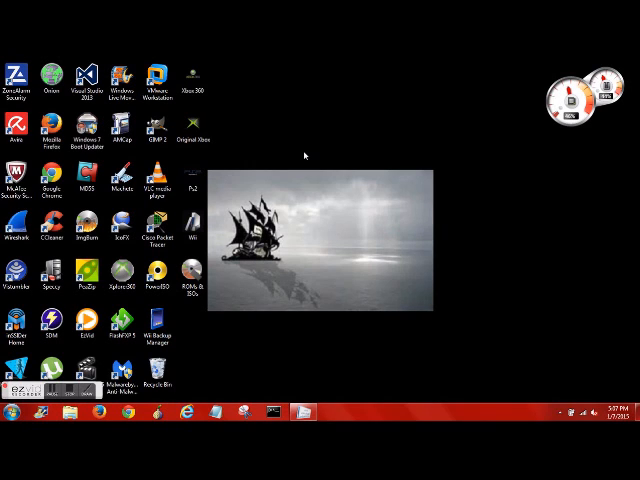
{"action": "mouse_move", "coordinate": [240, 165]}
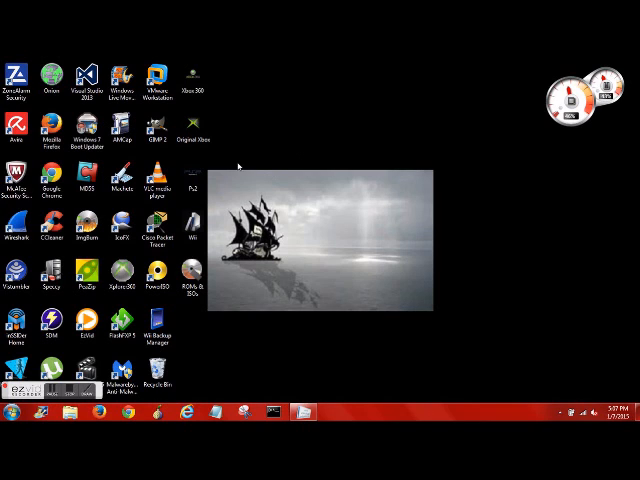